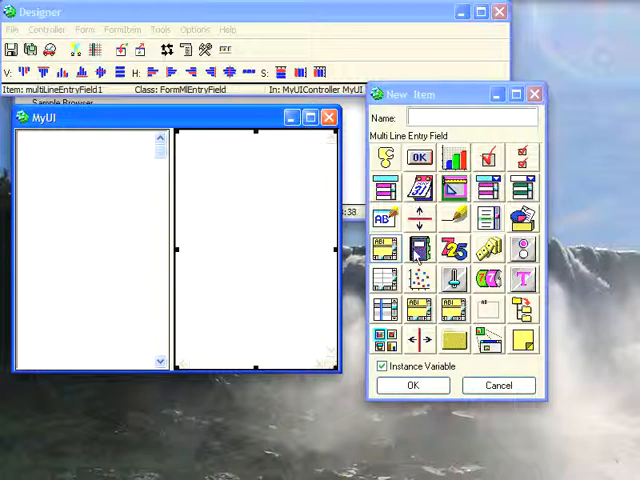
Place a Vertical Border on the form between the list box and the multi-line entry field.
click(418, 338)
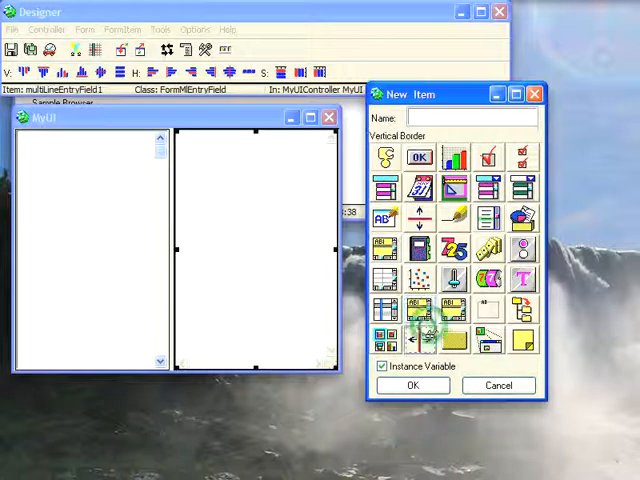
click(420, 338)
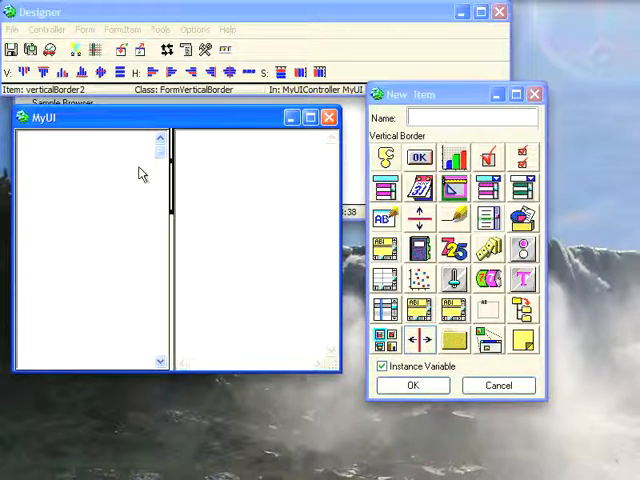
mouse_move(312, 245)
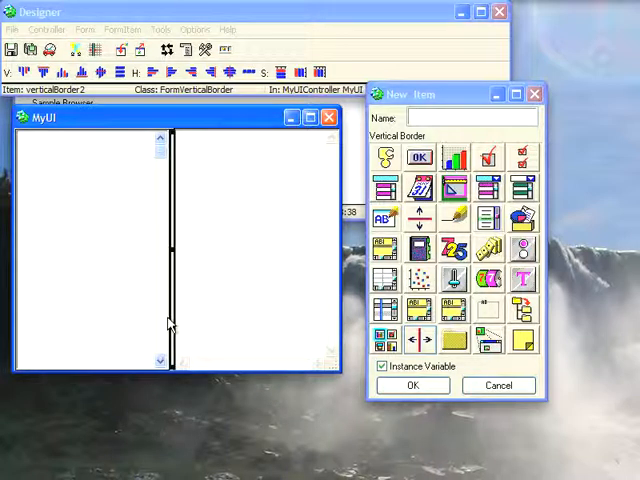
mouse_move(137, 204)
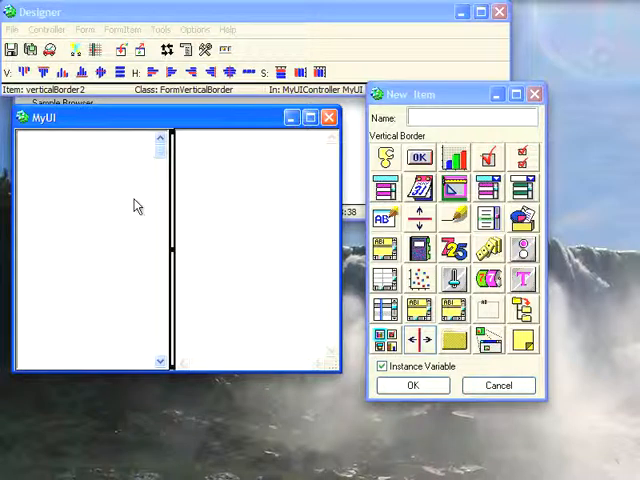
mouse_move(168, 247)
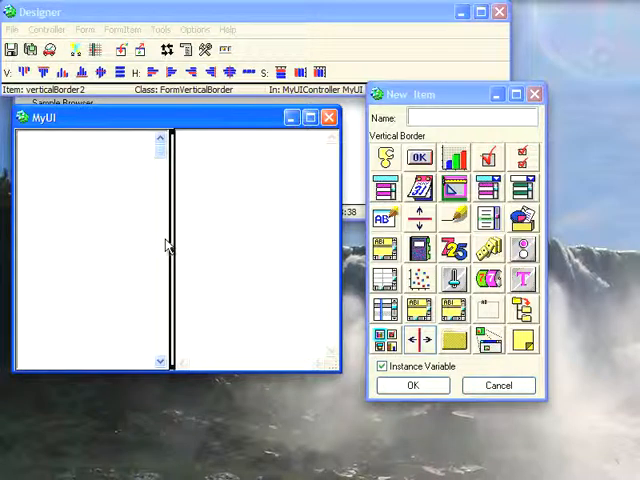
Name the vertical border 'divider1' in its options dialog.
click(412, 385)
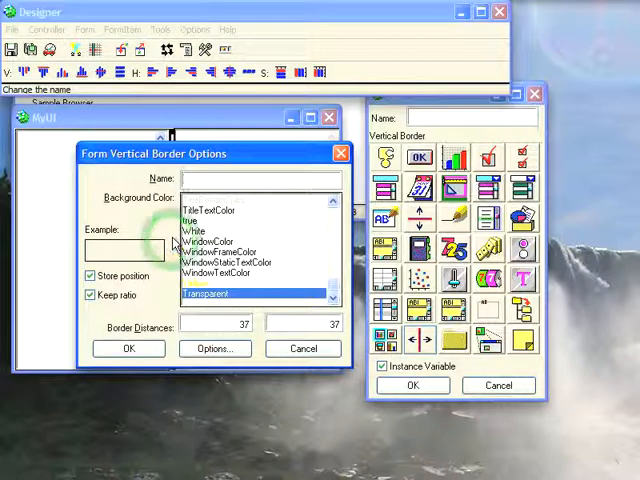
text(divider1)
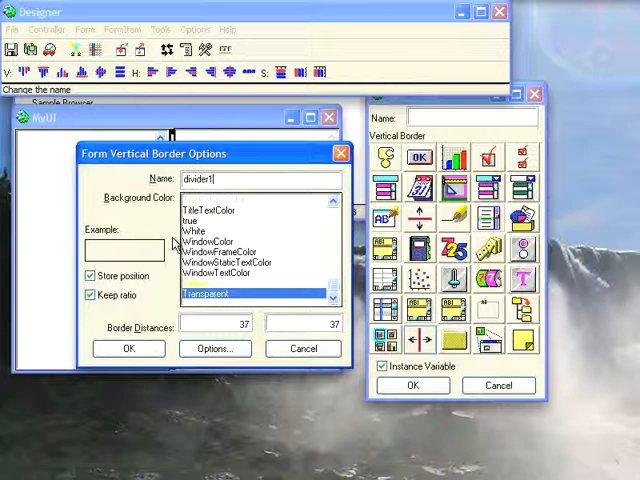
click(128, 348)
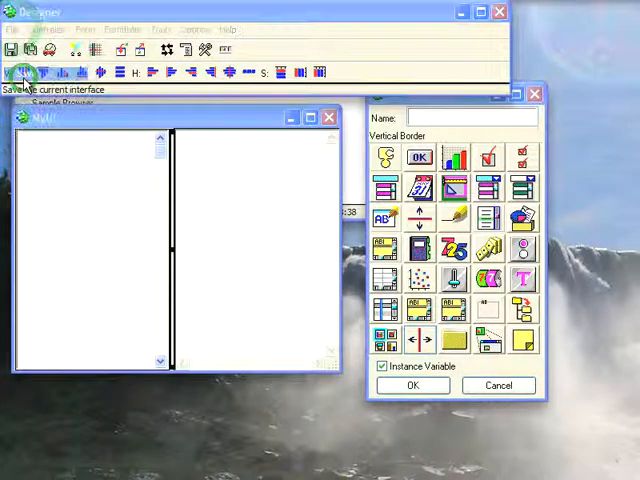
Save the interface with the file name 'myUI'.
click(23, 72)
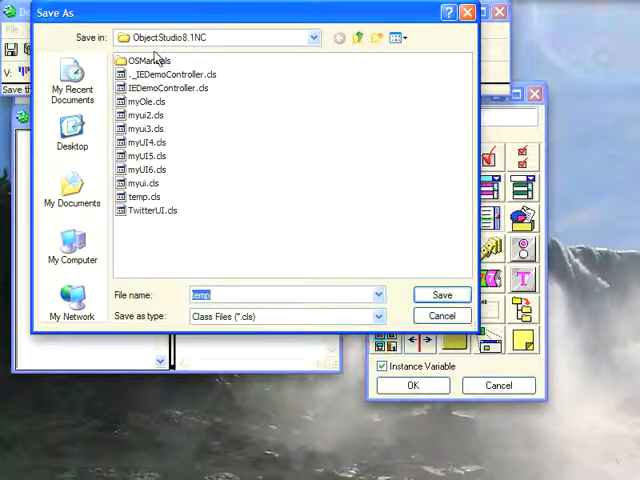
click(148, 169)
text(myUI)
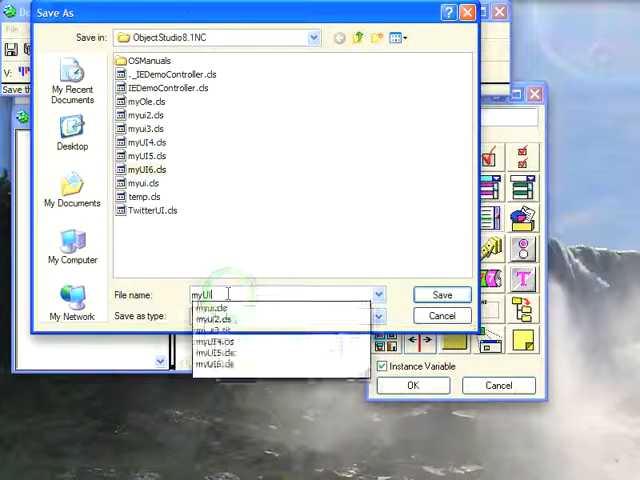
click(441, 294)
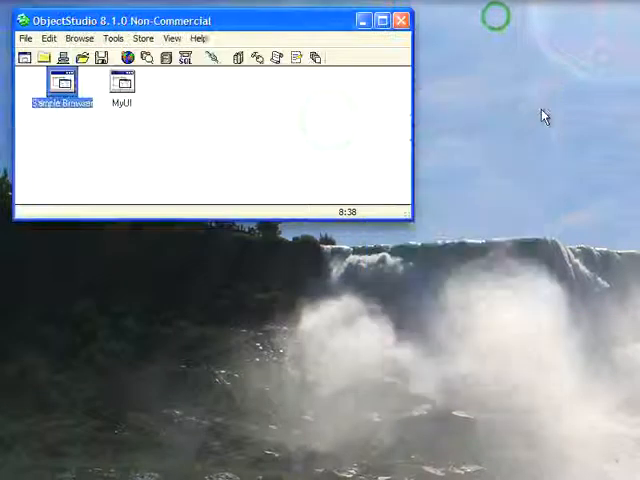
Run the MyUI form, close it, and bring up MyUI's actions to edit it in Designer.
double_click(122, 85)
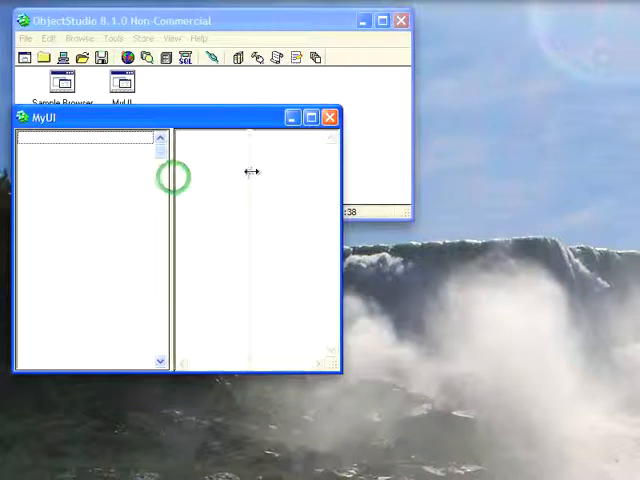
mouse_move(143, 187)
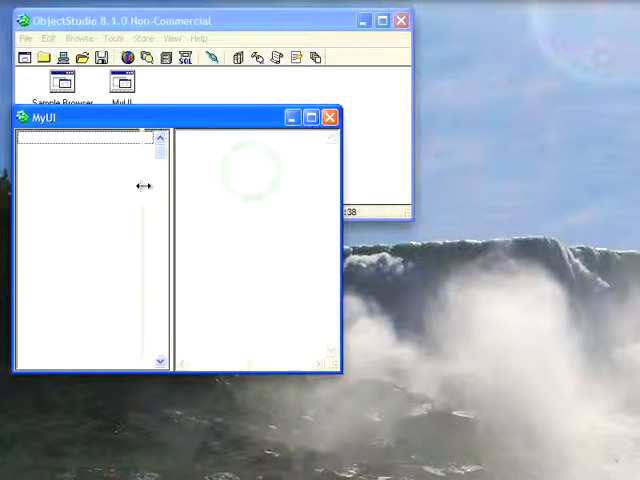
click(331, 117)
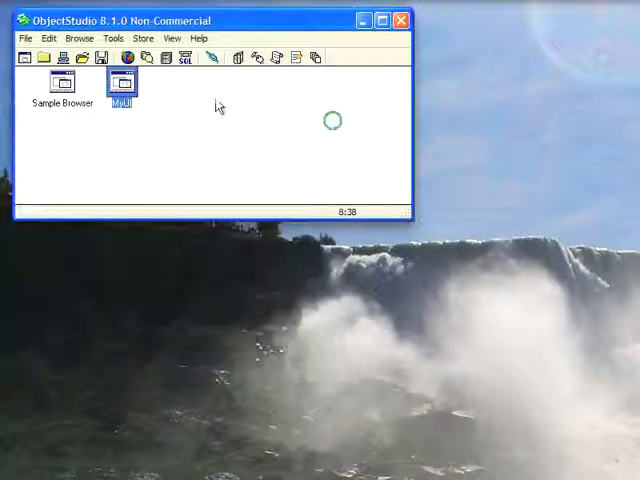
right_click(122, 85)
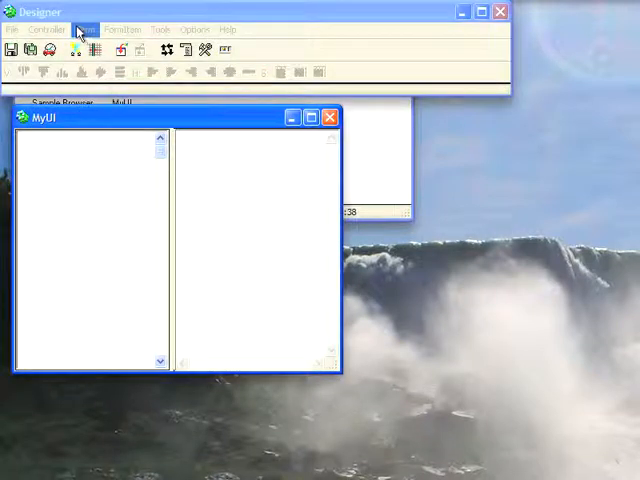
In the Event Editor, pick divider1's positionChangedBy: and listBox1's inherited resizeBy: message.
click(46, 29)
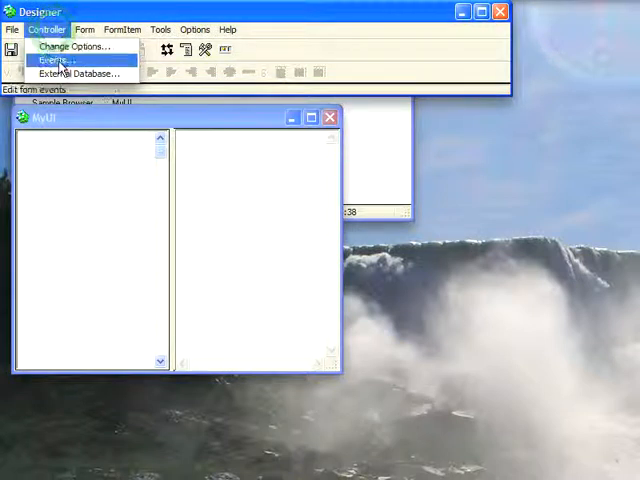
click(55, 59)
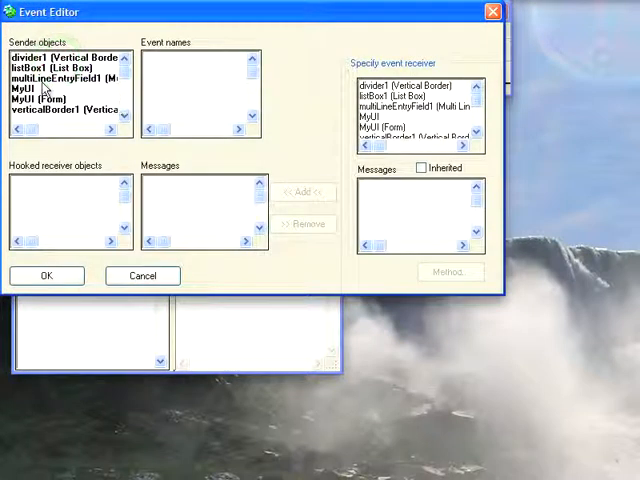
click(65, 56)
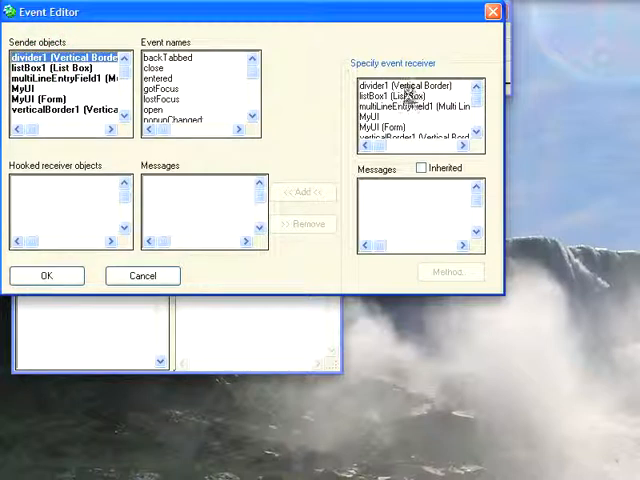
click(410, 96)
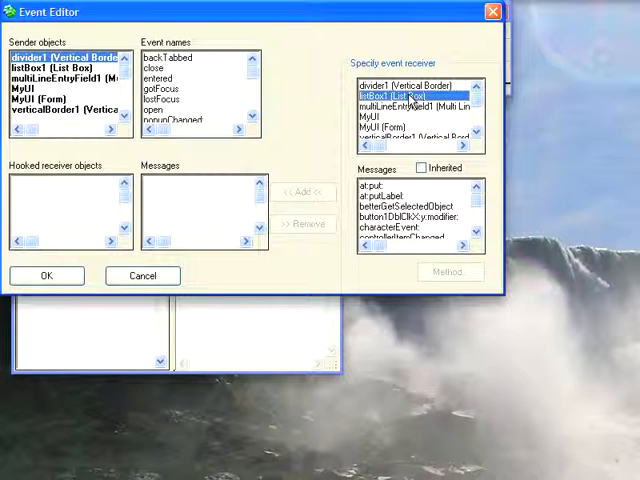
mouse_move(258, 83)
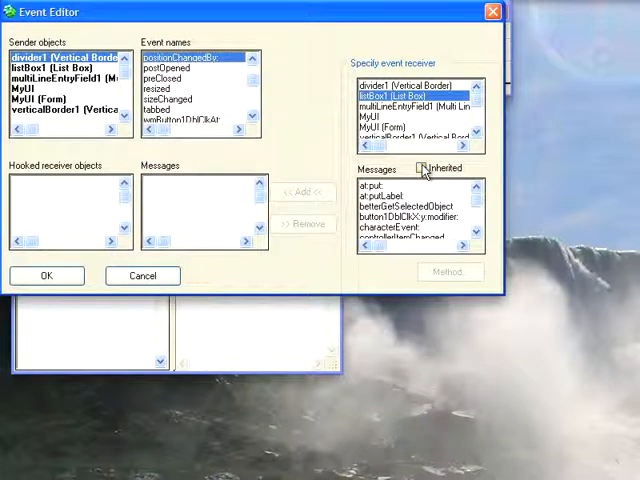
click(421, 167)
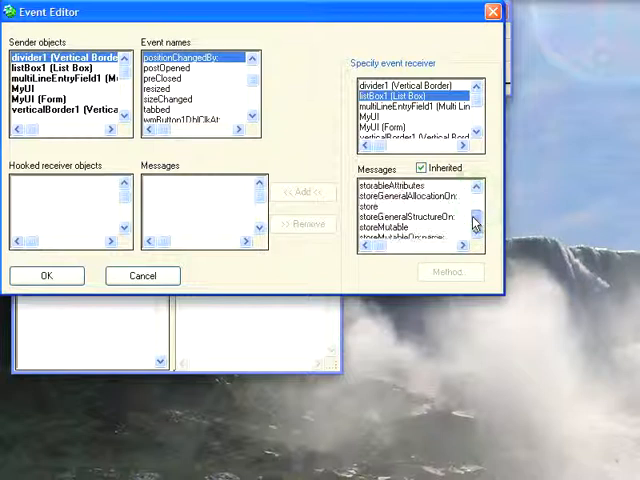
scroll(down, 3)
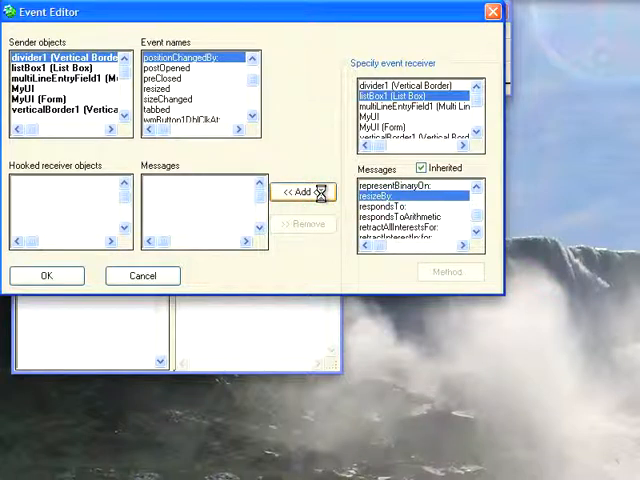
Add resizeBy: and multiLineEntryField1's moveAndShrinkBy: as hooks, then confirm with OK.
click(303, 191)
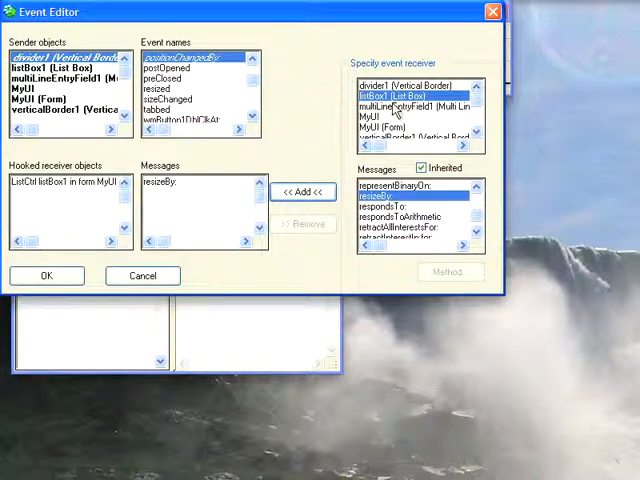
click(420, 107)
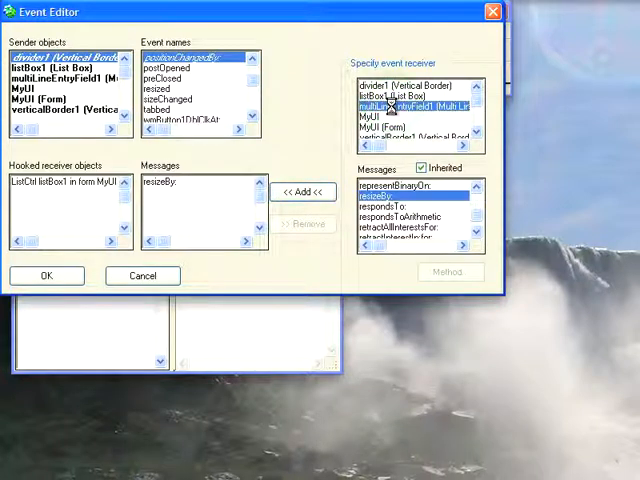
scroll(down, 3)
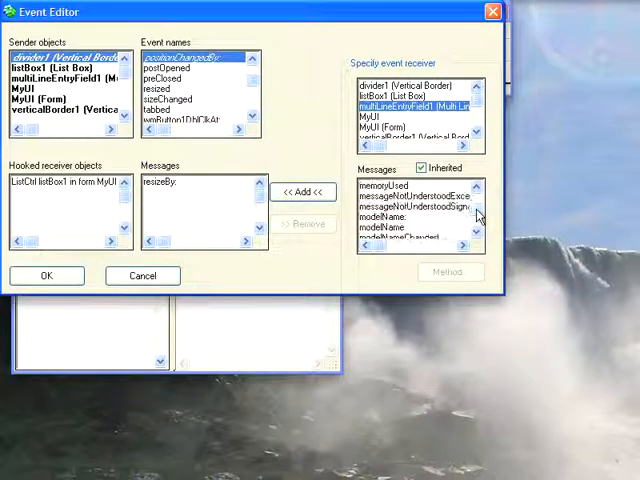
scroll(down, 3)
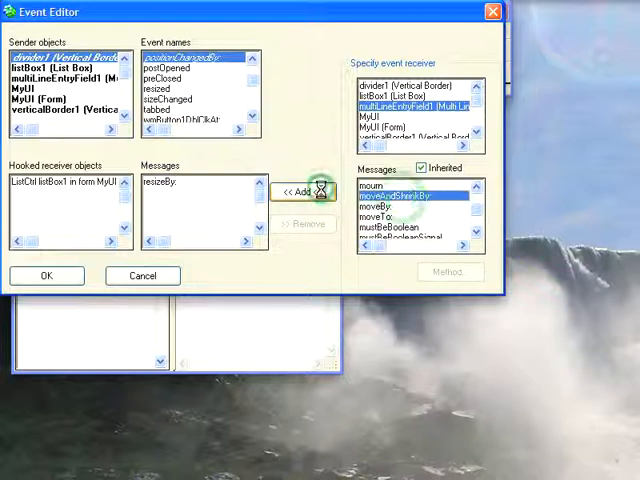
click(304, 191)
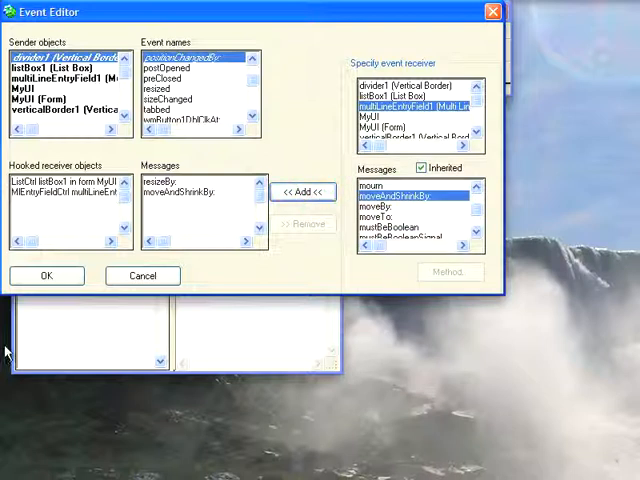
click(46, 275)
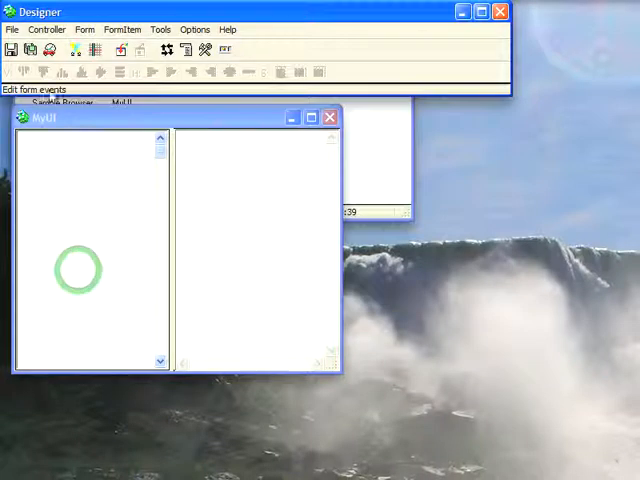
Save via File > Save, close Designer, and drag the divider left to narrow the list box.
click(12, 29)
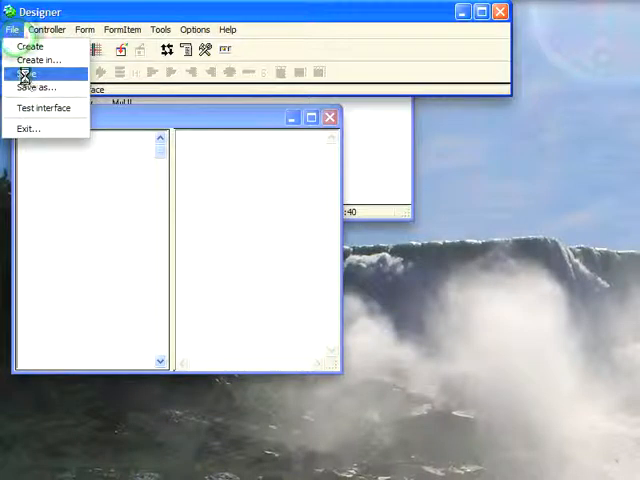
click(28, 74)
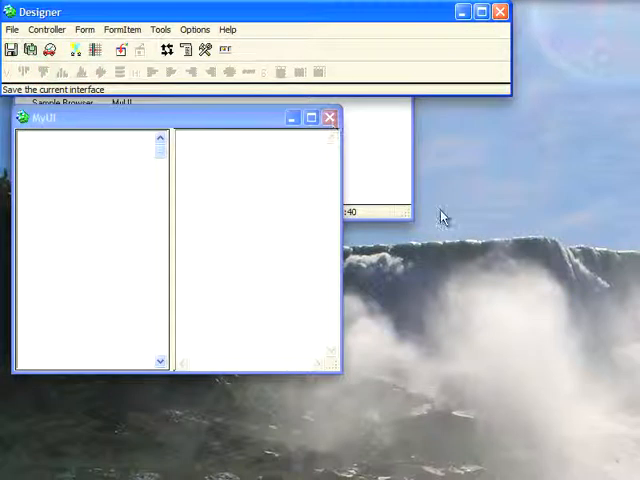
click(329, 117)
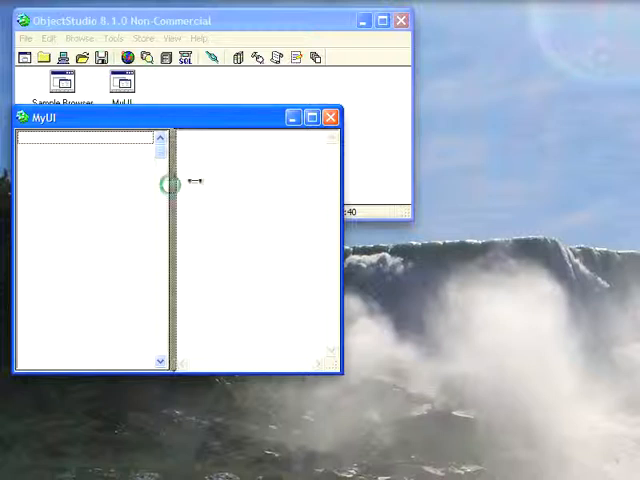
drag(170, 180, 130, 180)
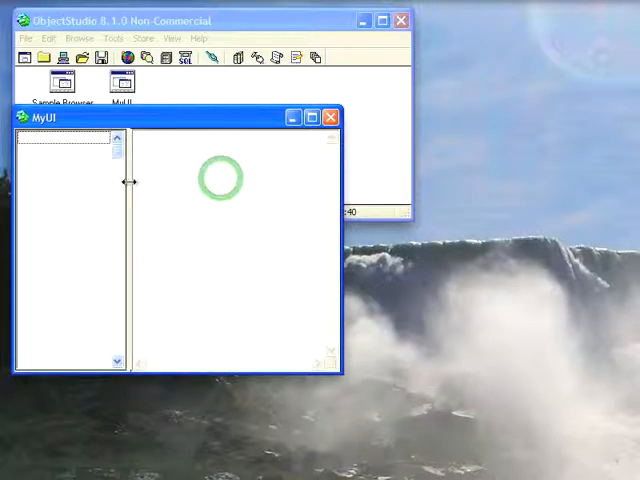